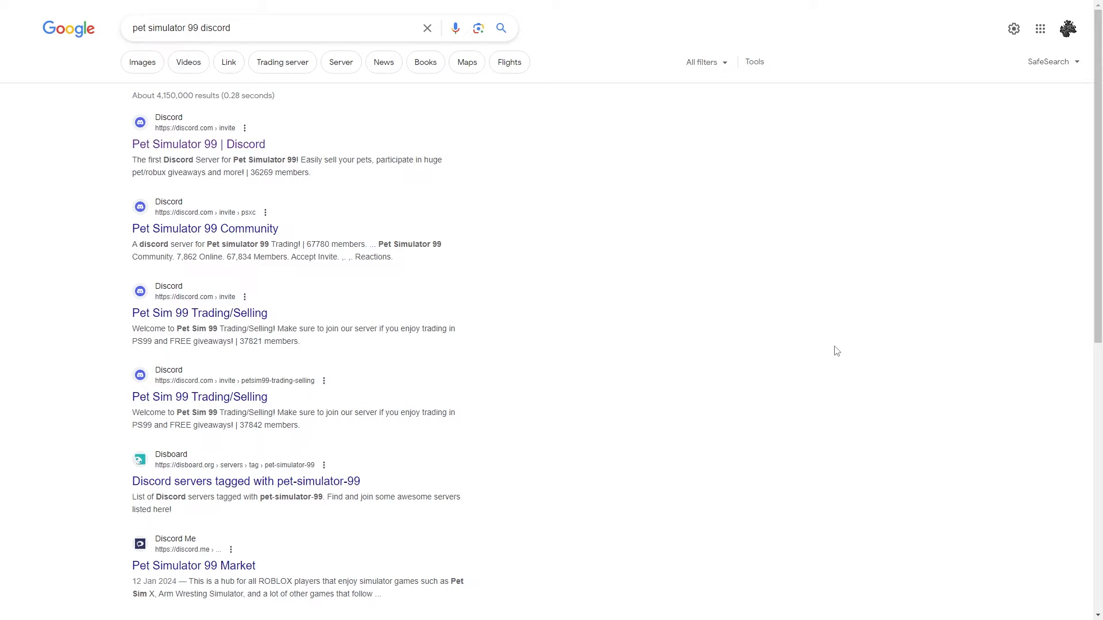
{"action": "mouse_move", "coordinate": [744, 301]}
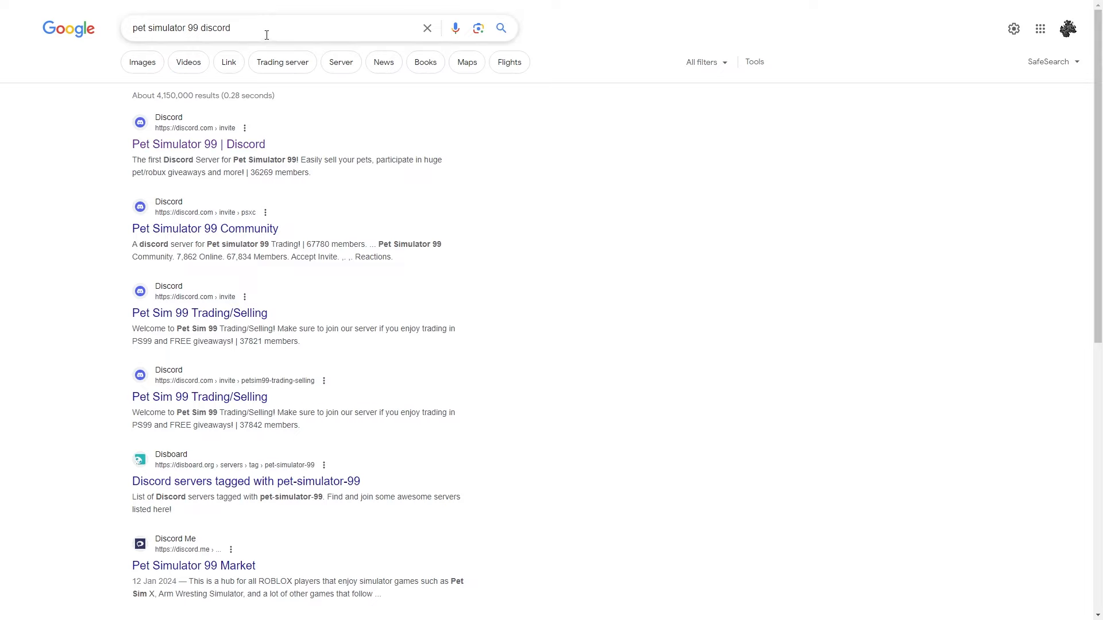
Switch from the Google search to the Pet Simulator 99 server's clan-ads channel with its recruitment posts.
{"action": "triple_click", "coordinate": [212, 28]}
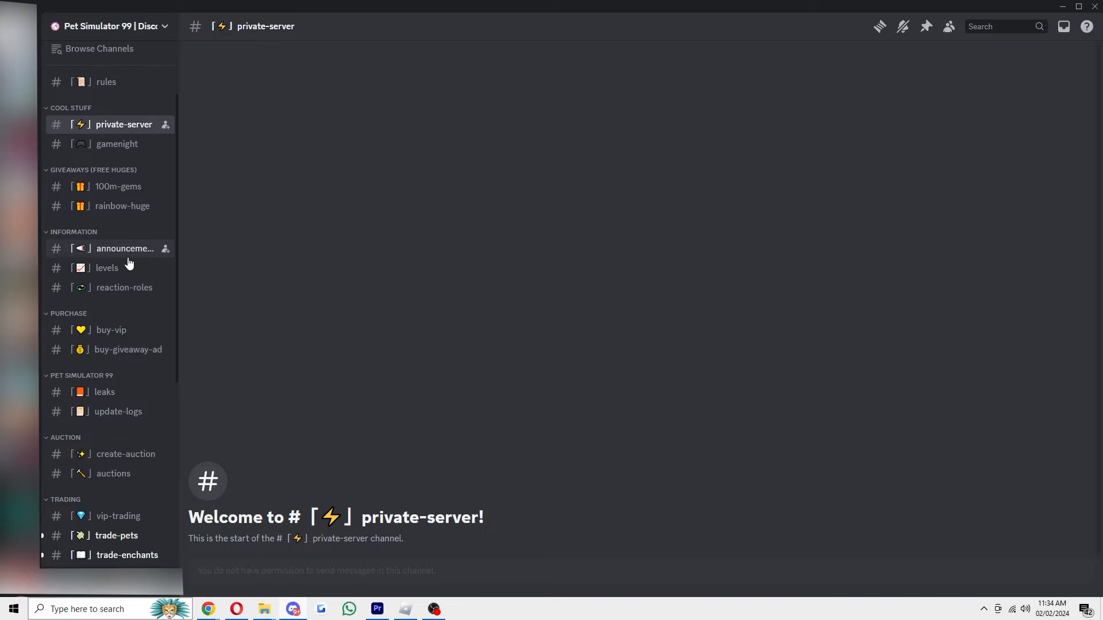
{"action": "scroll", "scroll_direction": "down", "scroll_amount": 3}
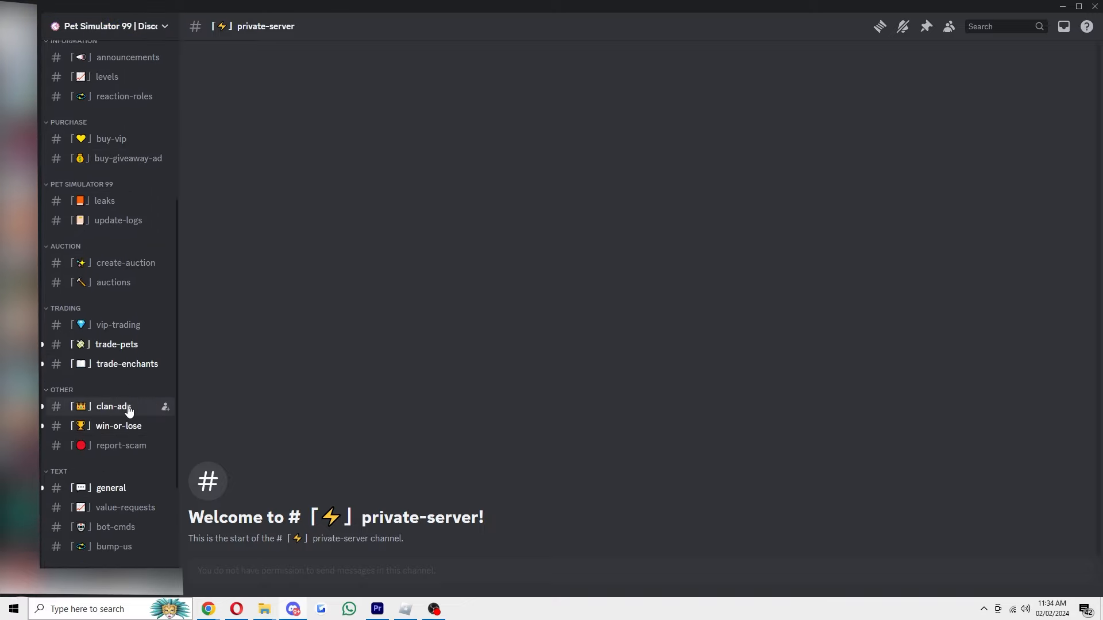
{"action": "left_click", "coordinate": [113, 406]}
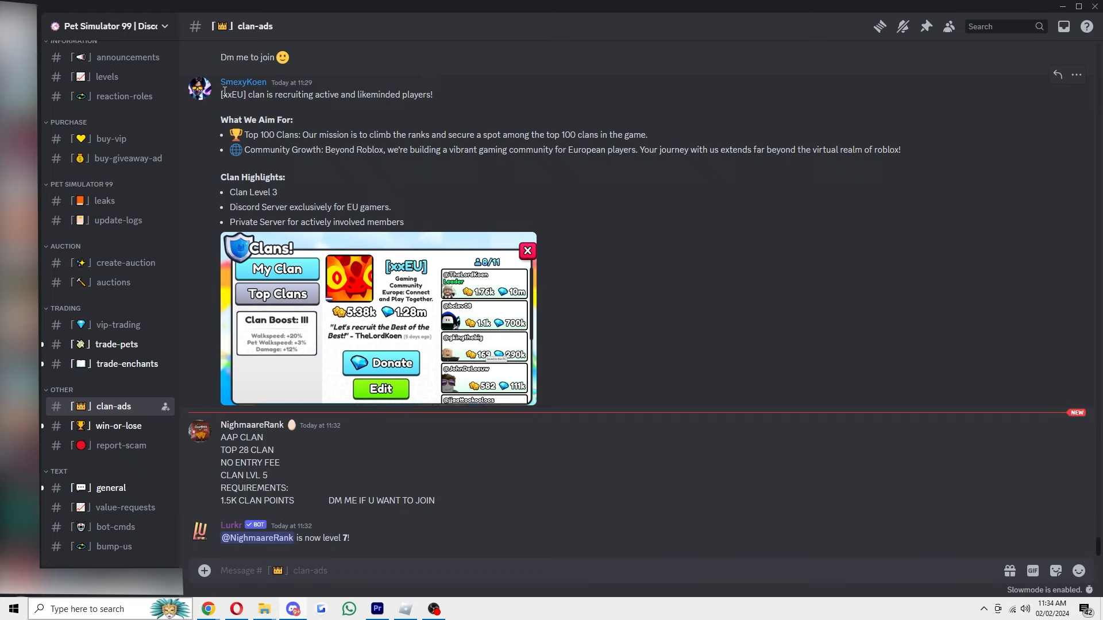
{"action": "mouse_move", "coordinate": [421, 119]}
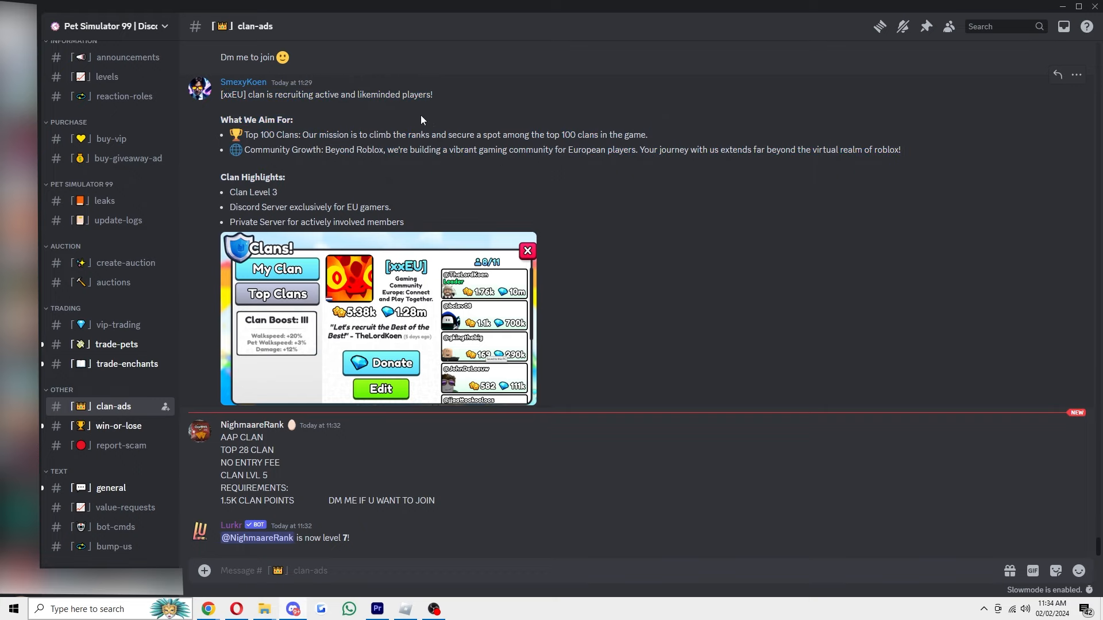
{"action": "scroll", "scroll_direction": "up", "scroll_amount": 3}
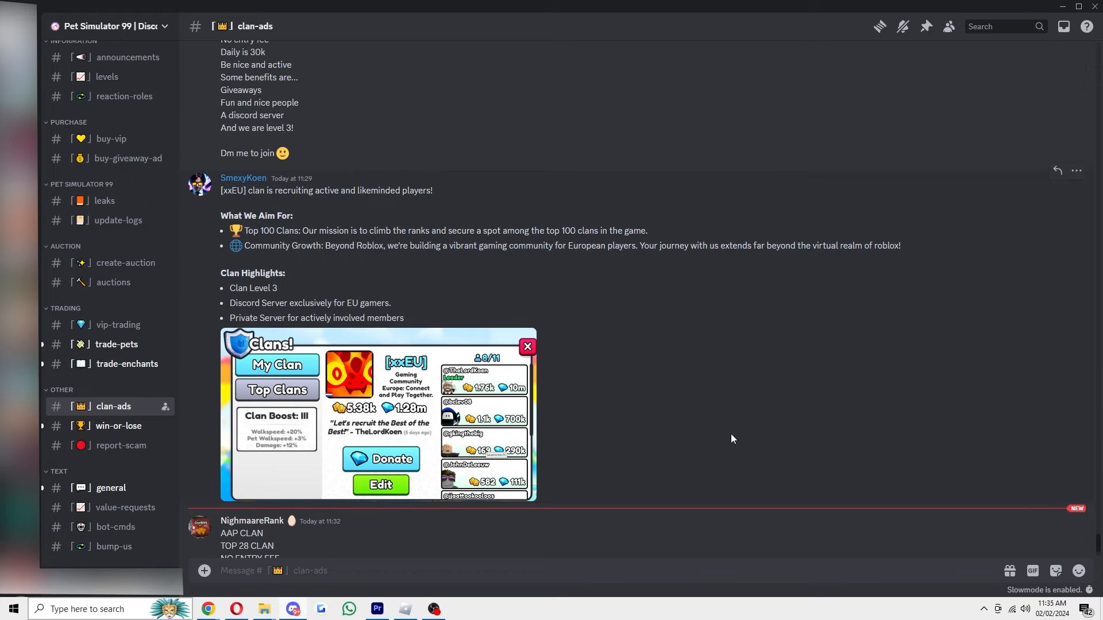
{"action": "mouse_move", "coordinate": [659, 348]}
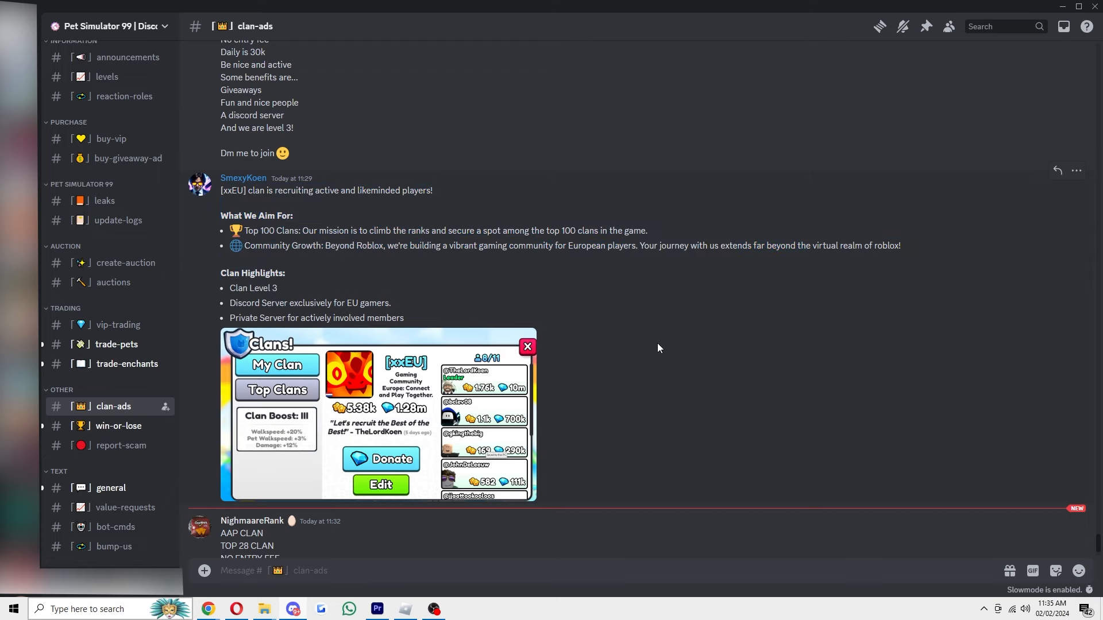
{"action": "mouse_move", "coordinate": [551, 285]}
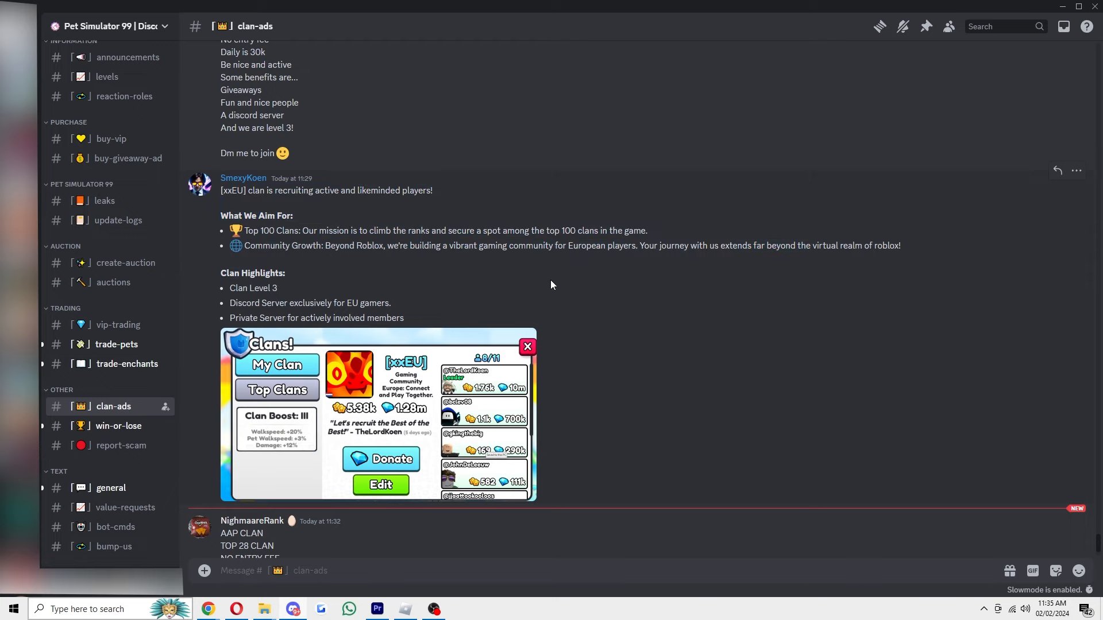
{"action": "mouse_move", "coordinate": [252, 208]}
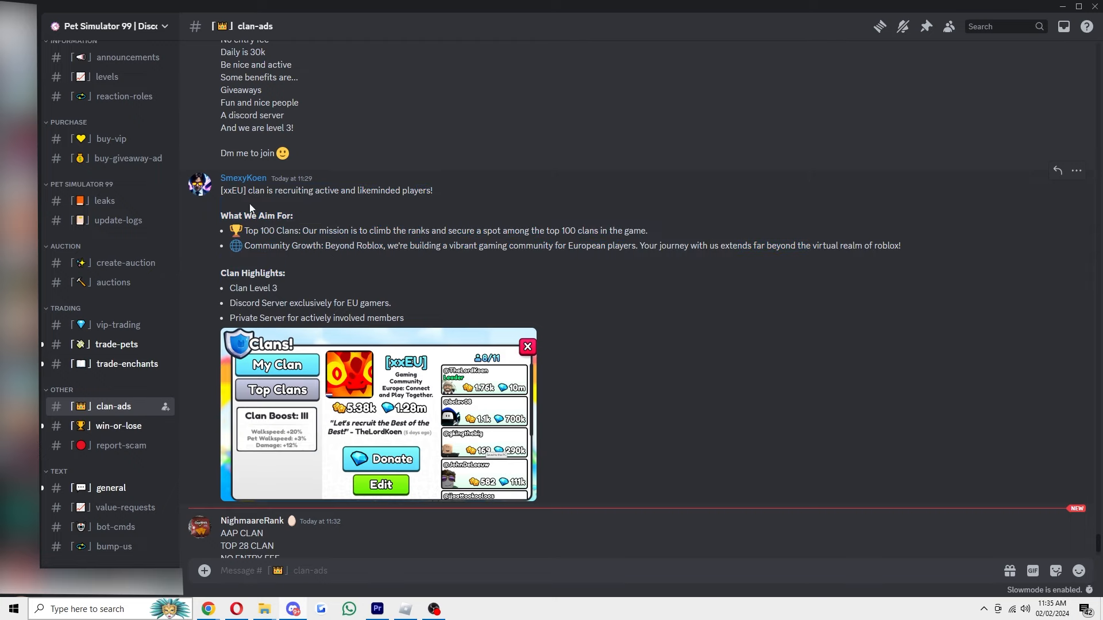
{"action": "mouse_move", "coordinate": [318, 227]}
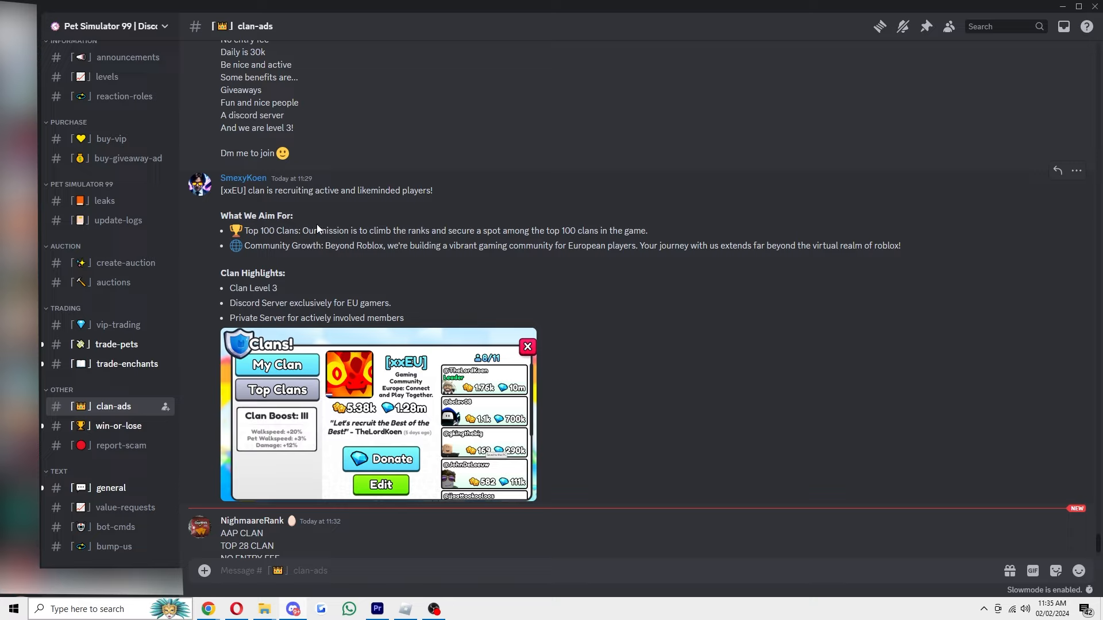
{"action": "mouse_move", "coordinate": [499, 285]}
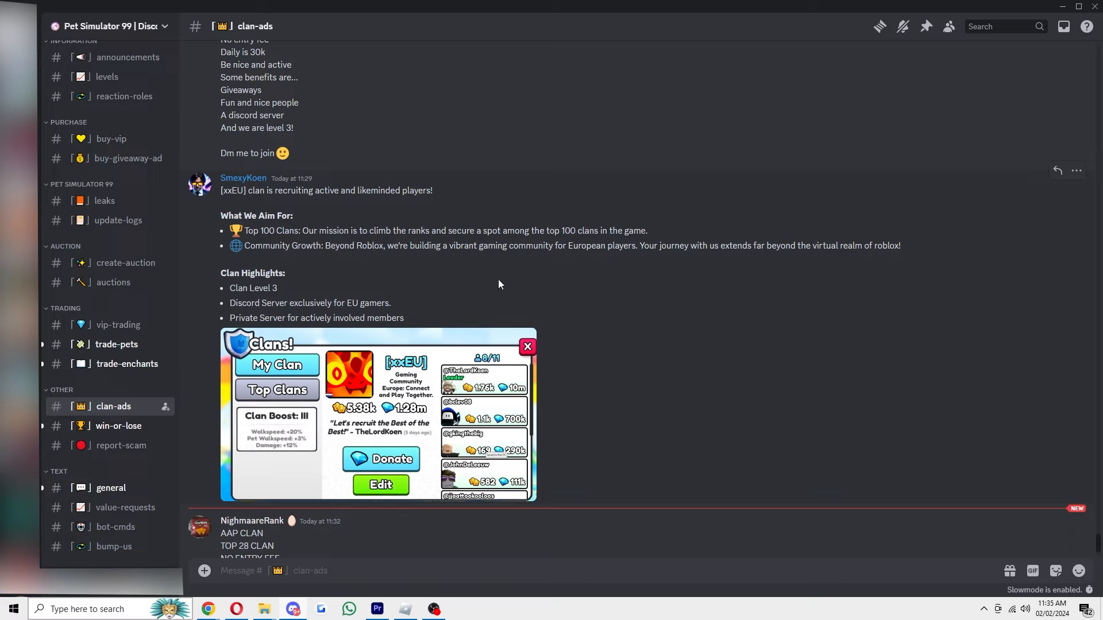